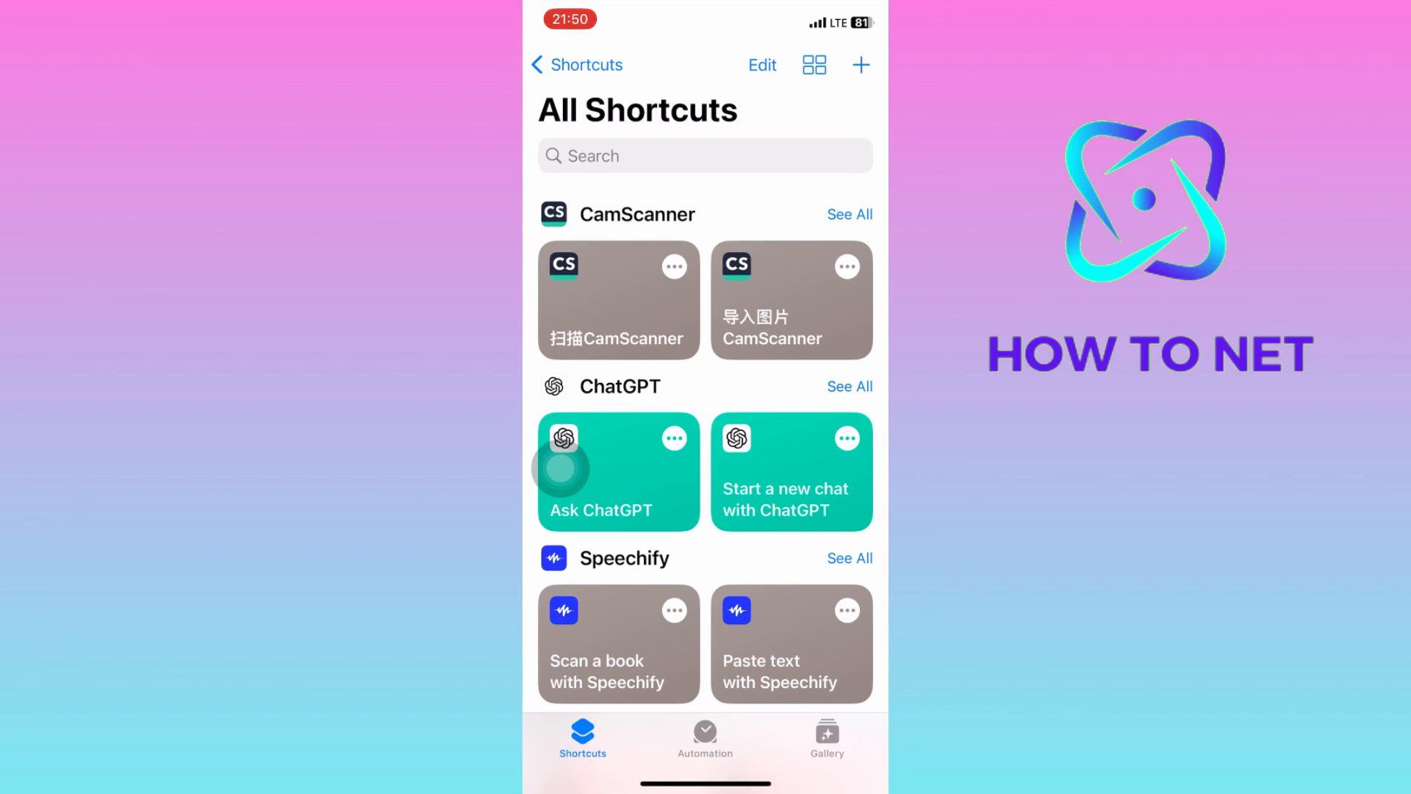
mouse_move(561, 713)
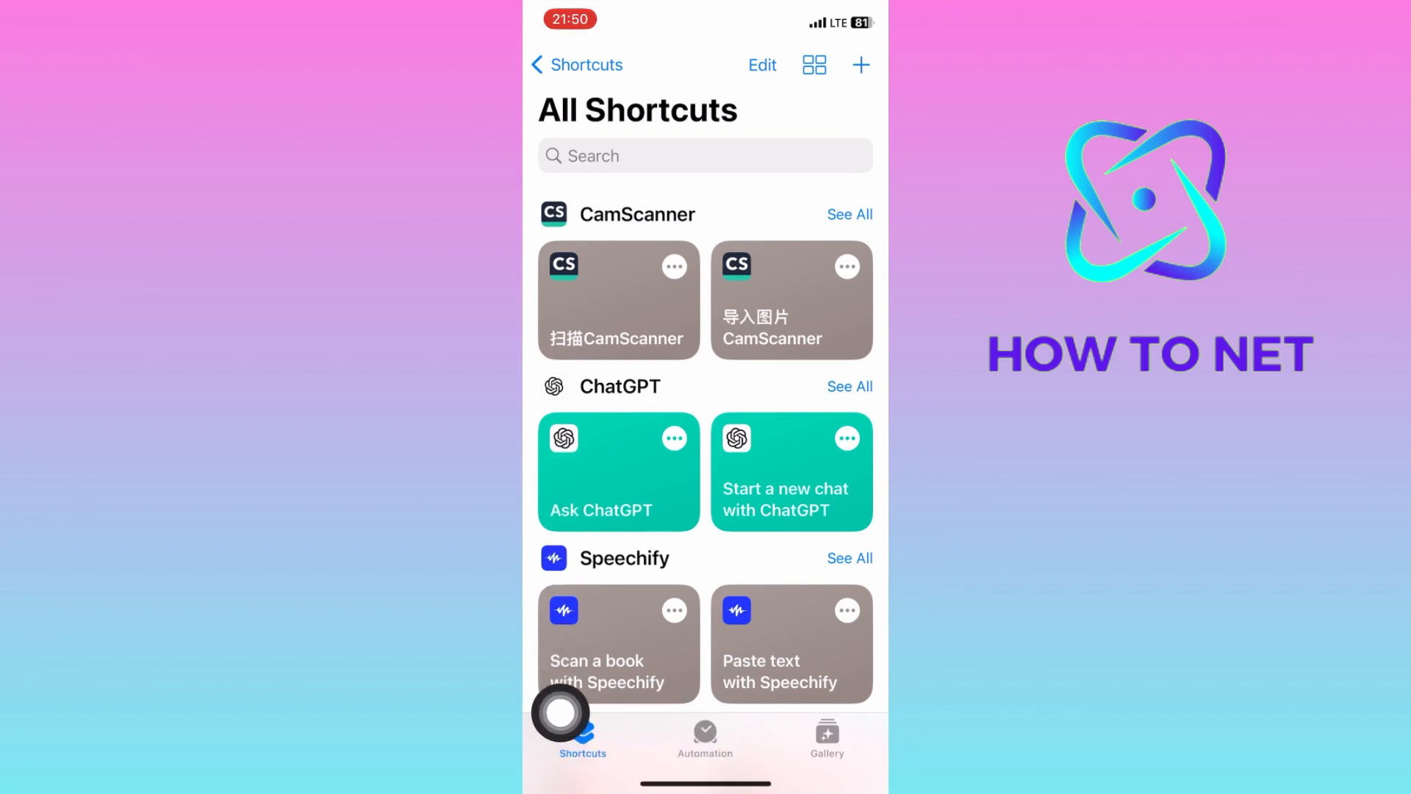
Switch from All Shortcuts to the Automation section.
click(704, 738)
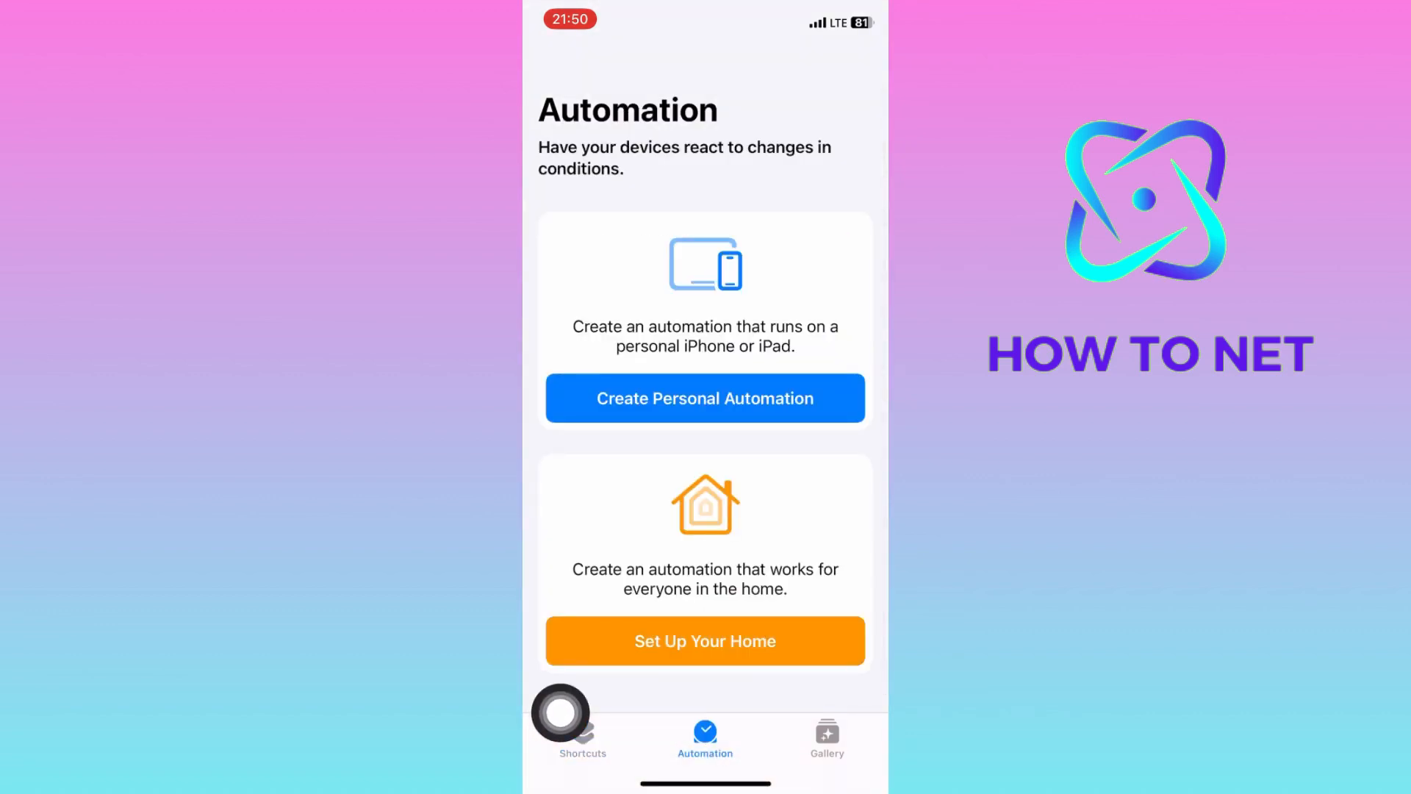
Create a personal automation triggered by Low Power Mode with both Is Turned On and Is Turned Off.
click(704, 397)
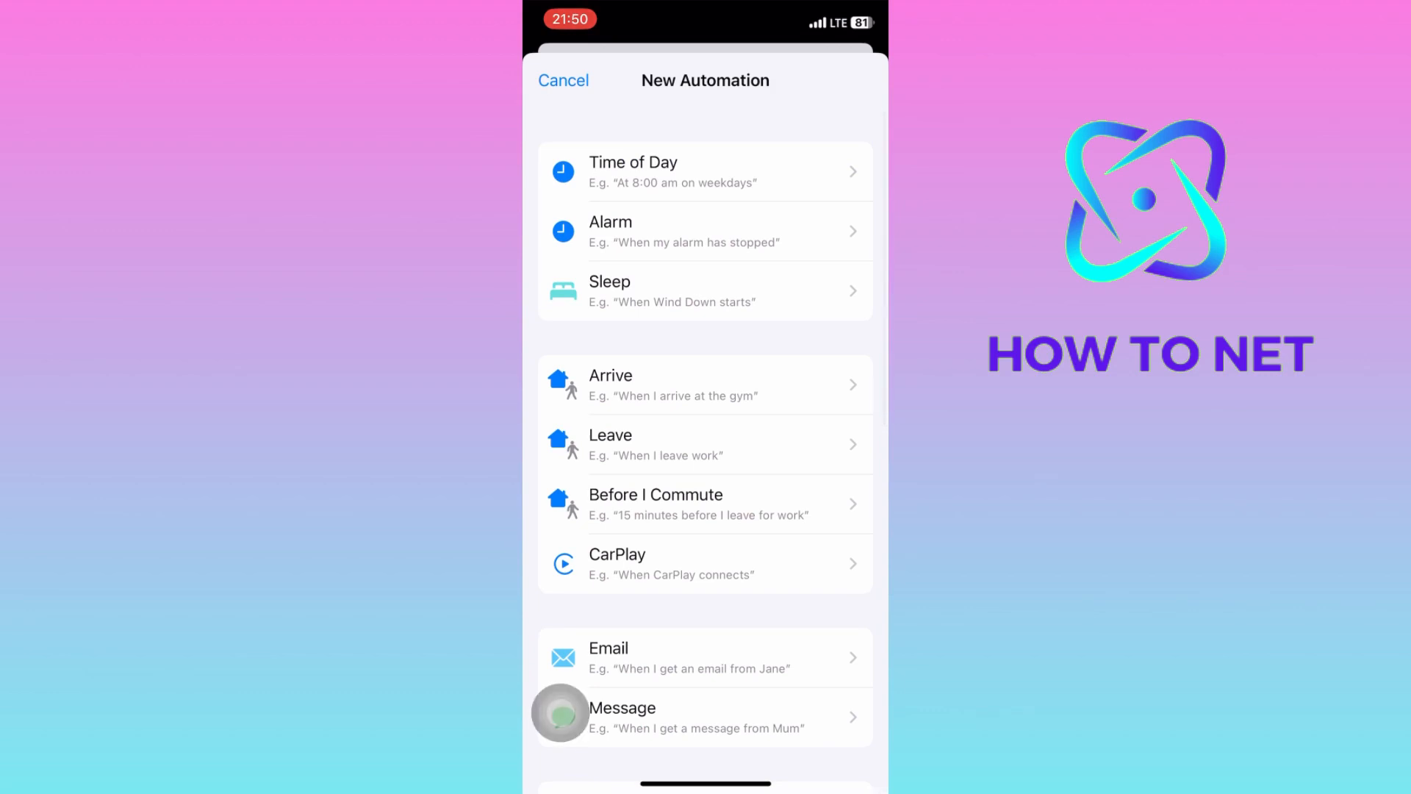
scroll(down, 3)
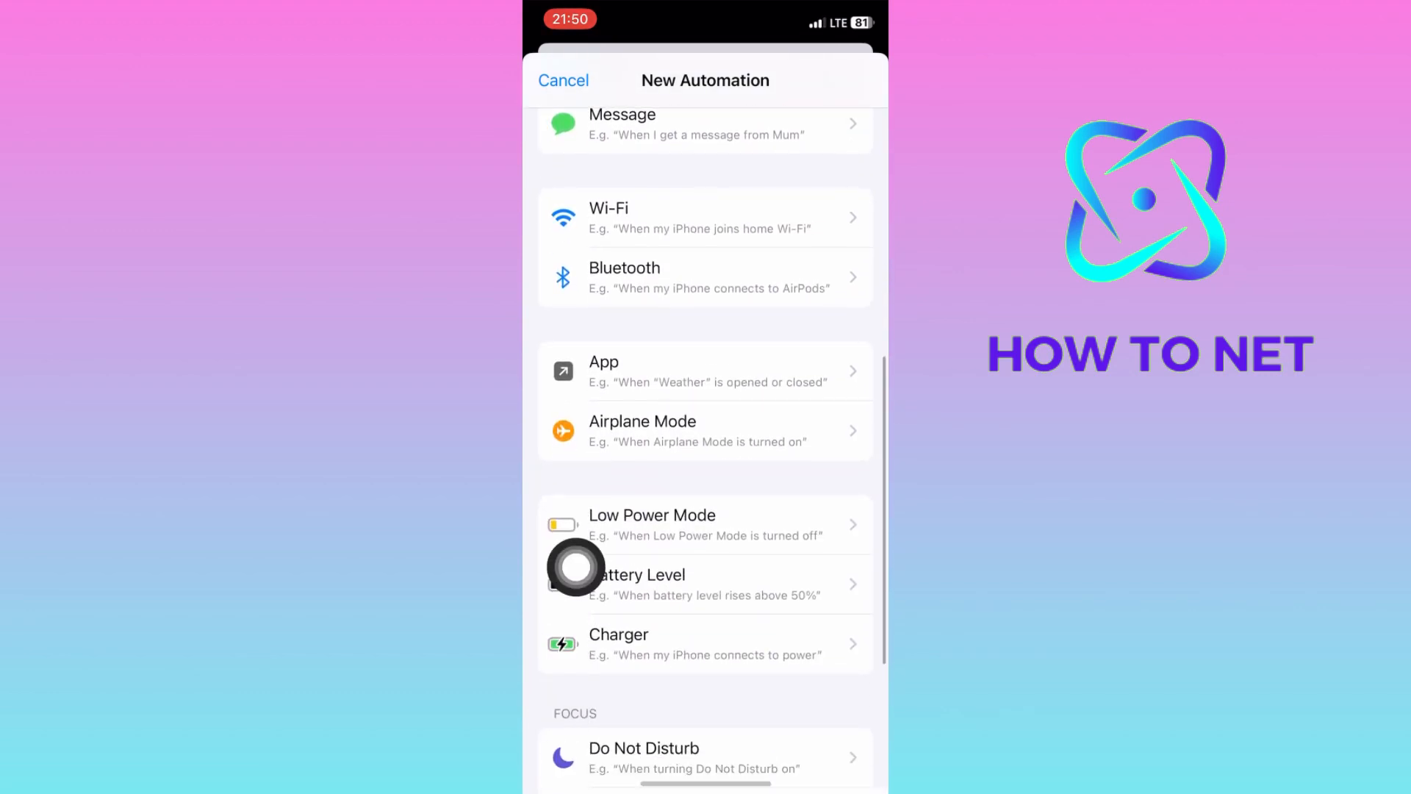
click(652, 525)
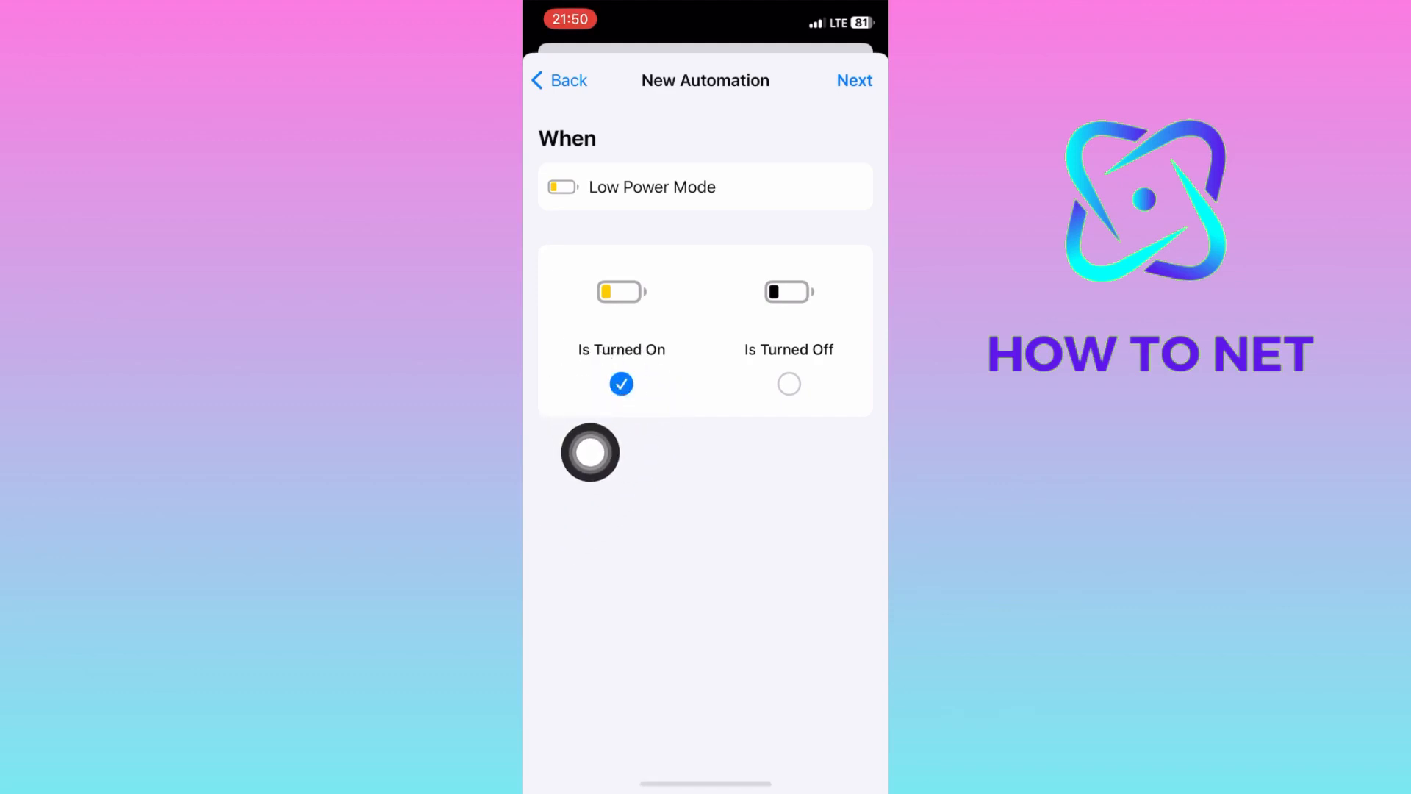
click(789, 383)
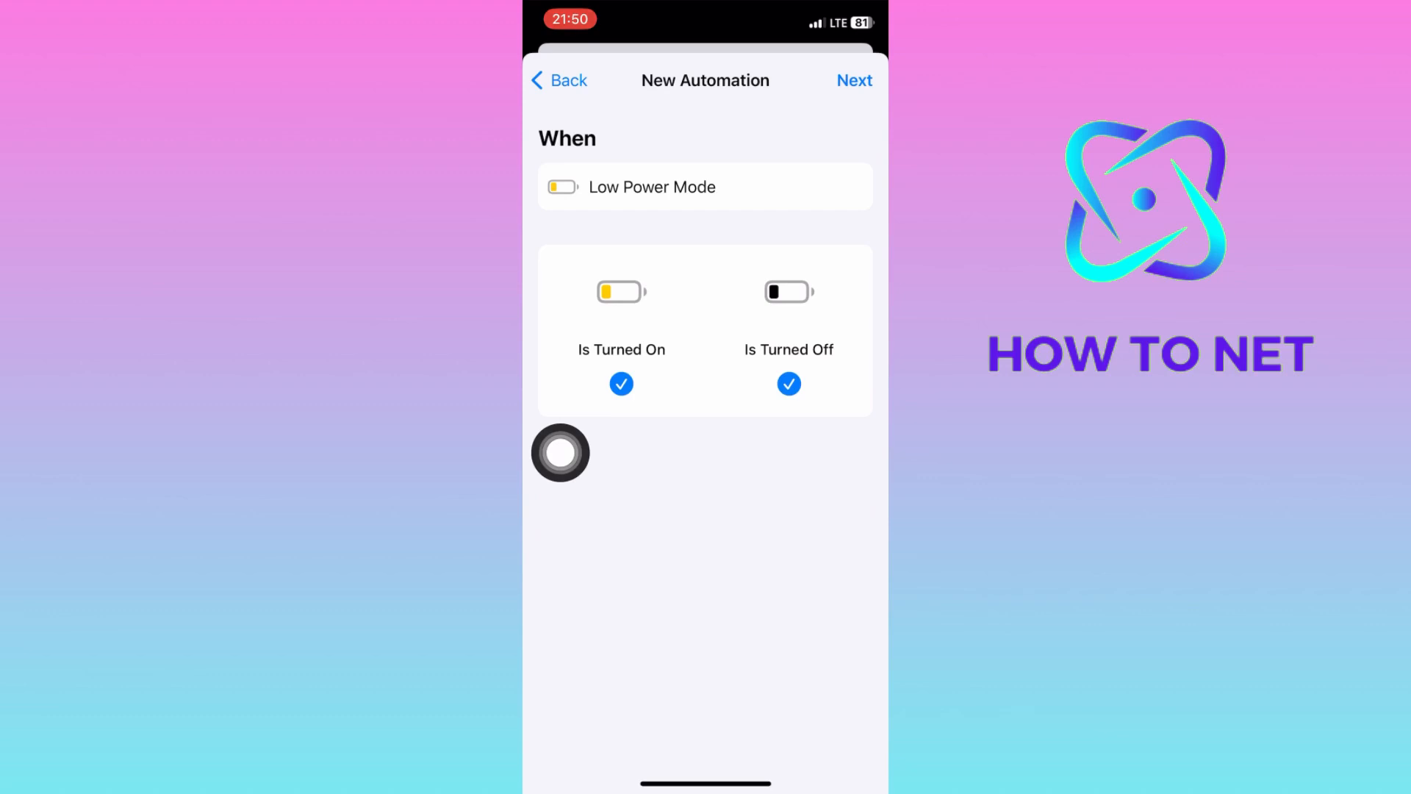
Proceed to actions and search 'Batt' to add the Get Battery Status action.
click(854, 80)
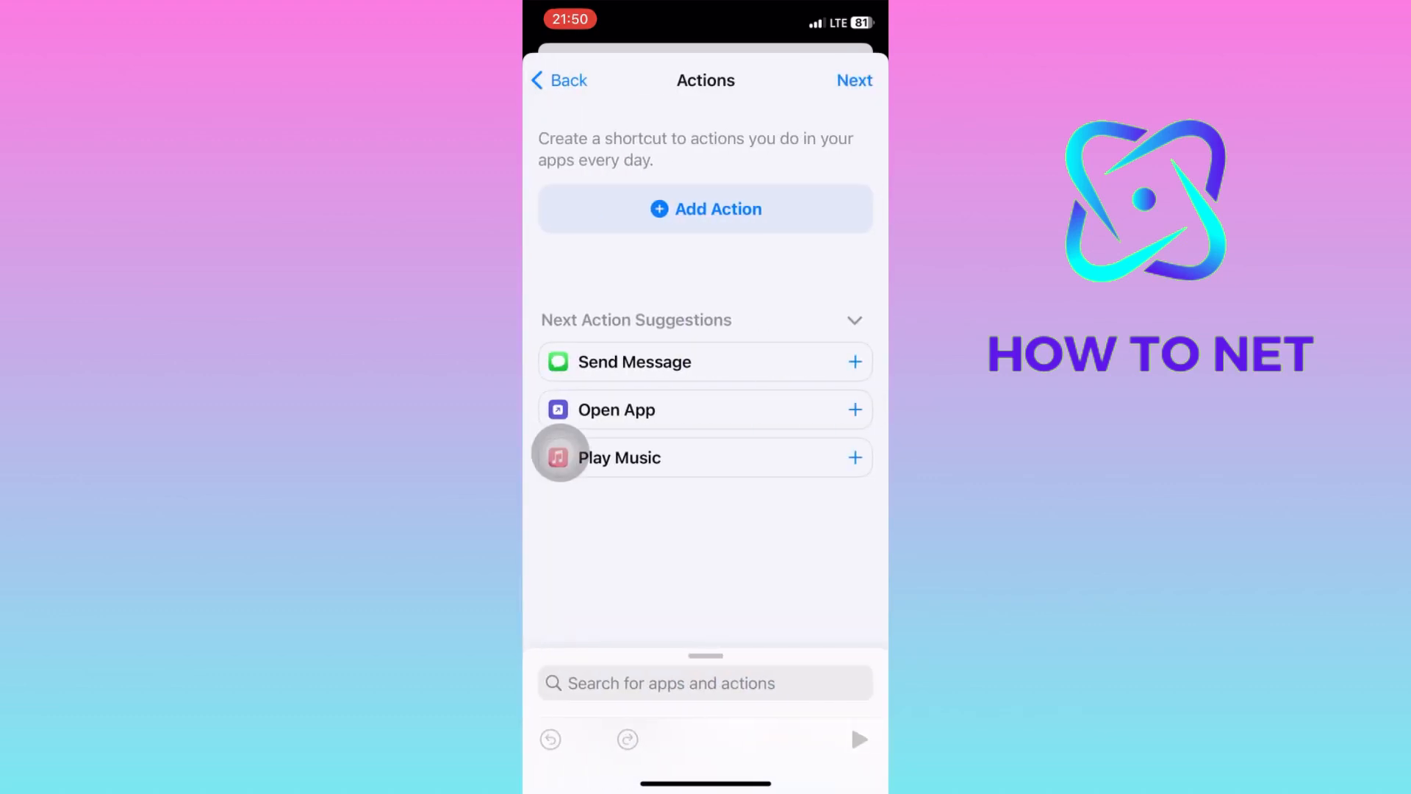
click(705, 682)
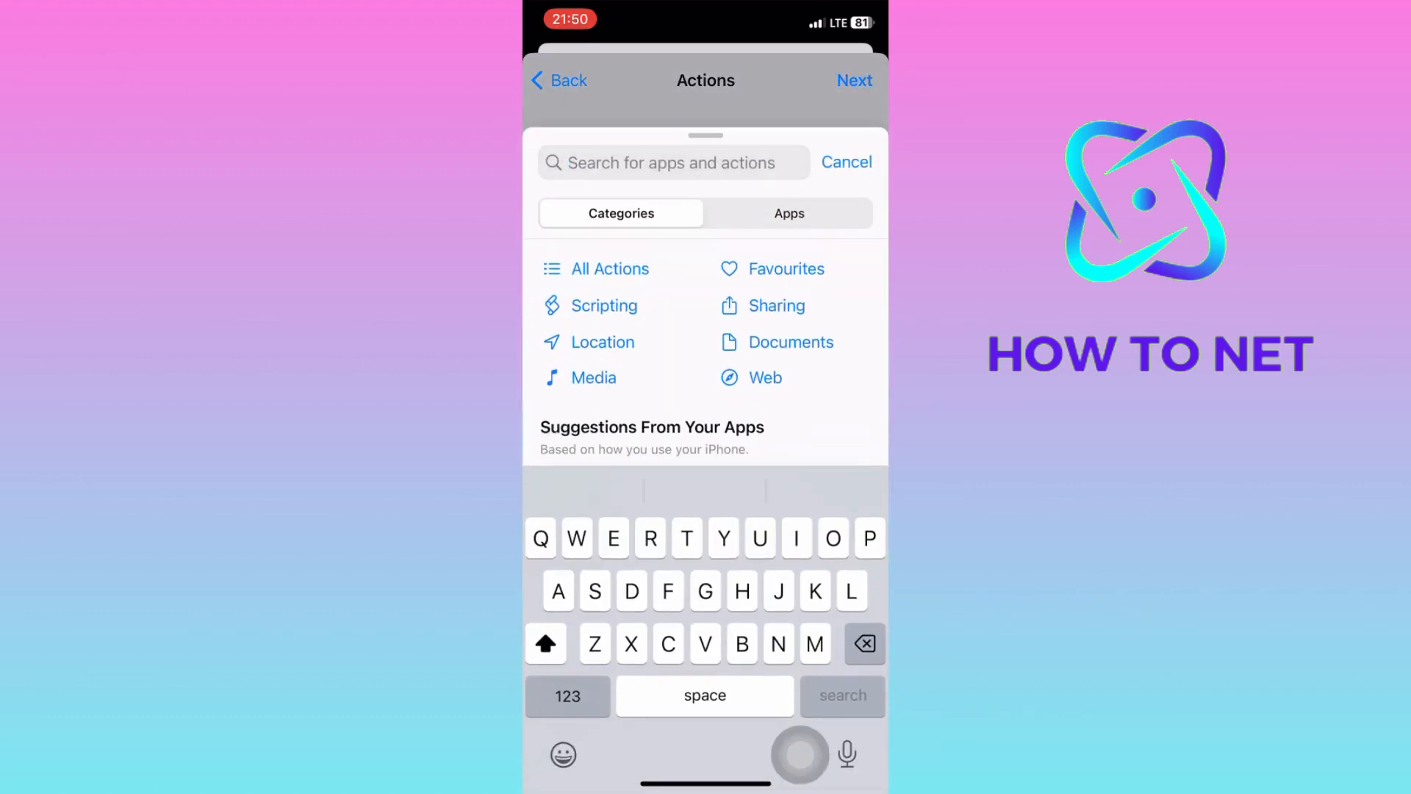
text(Batt)
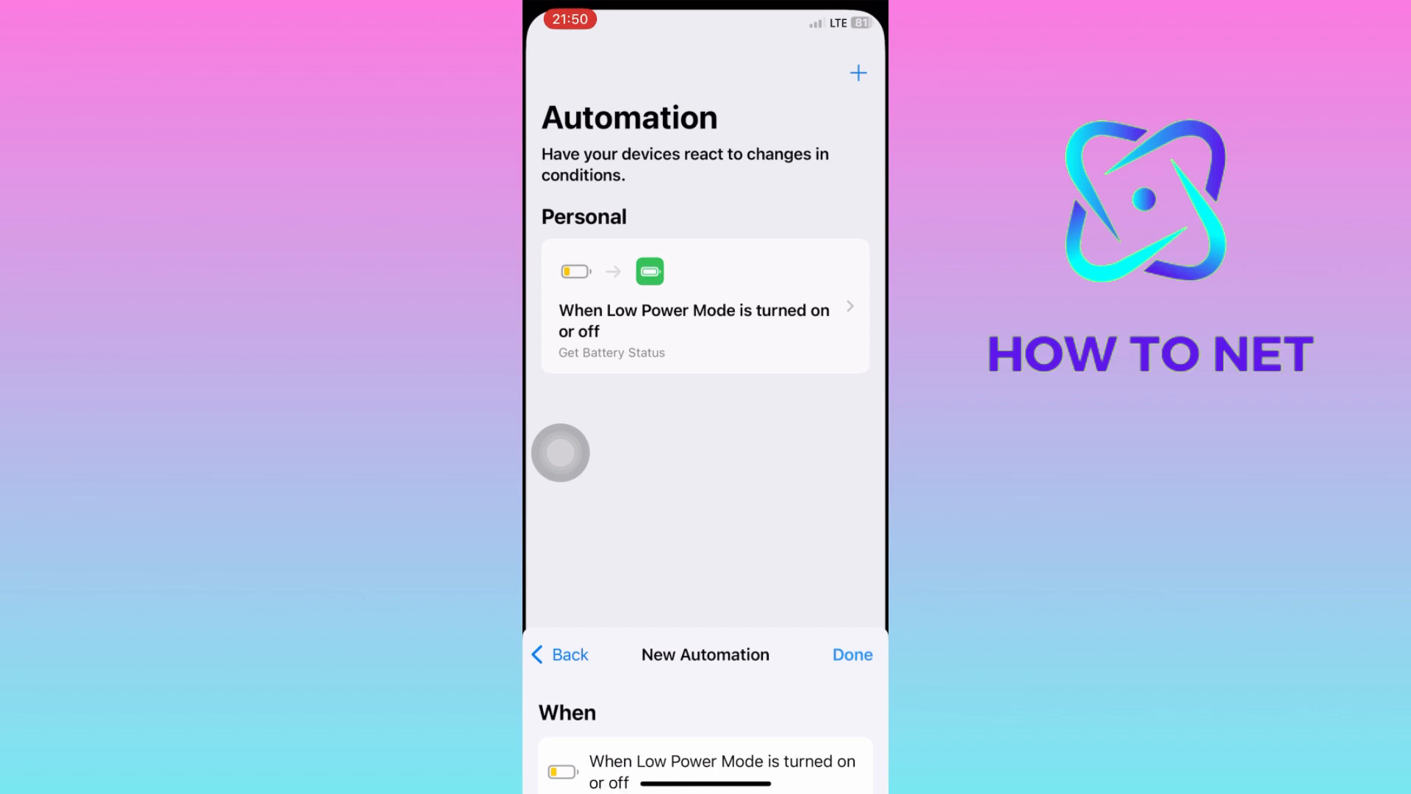
click(850, 654)
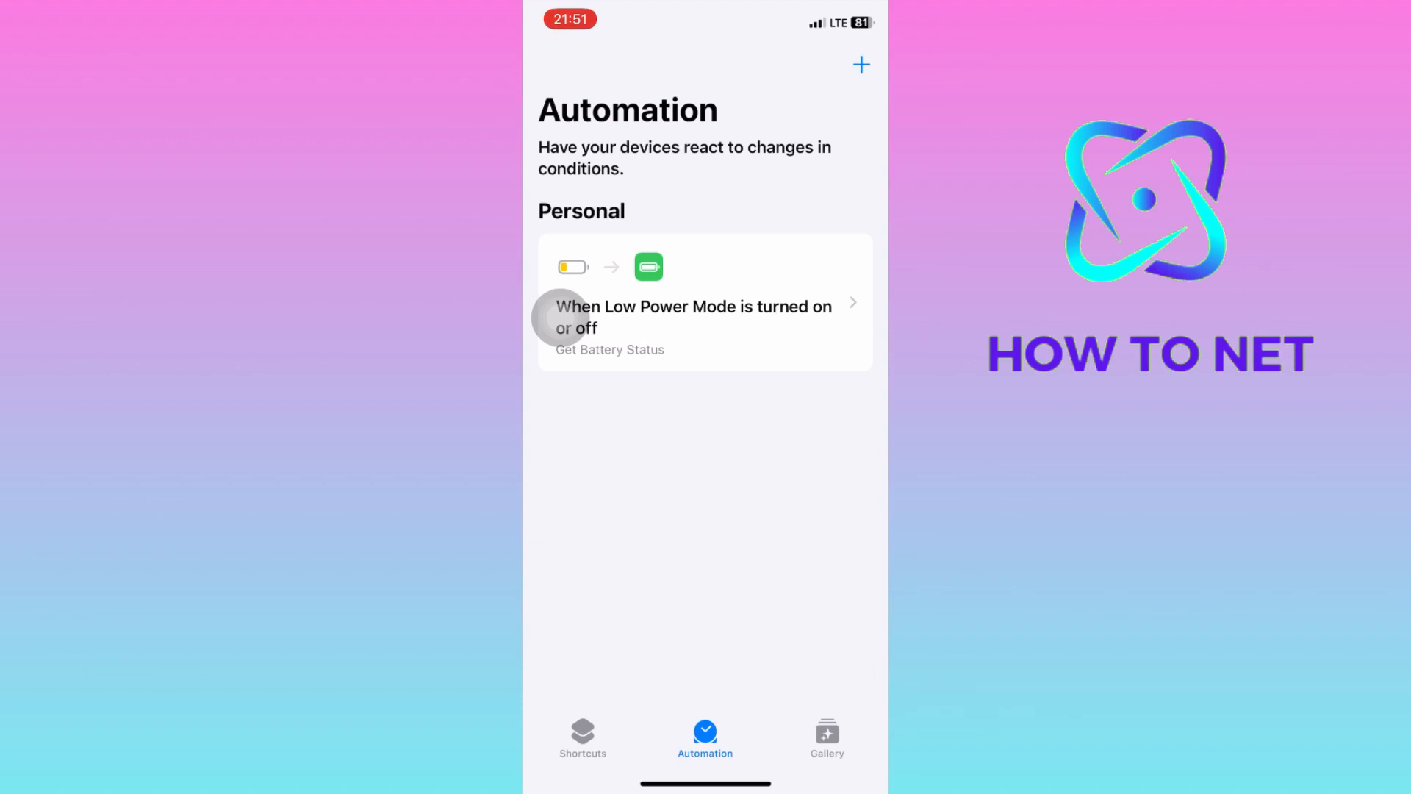
click(705, 301)
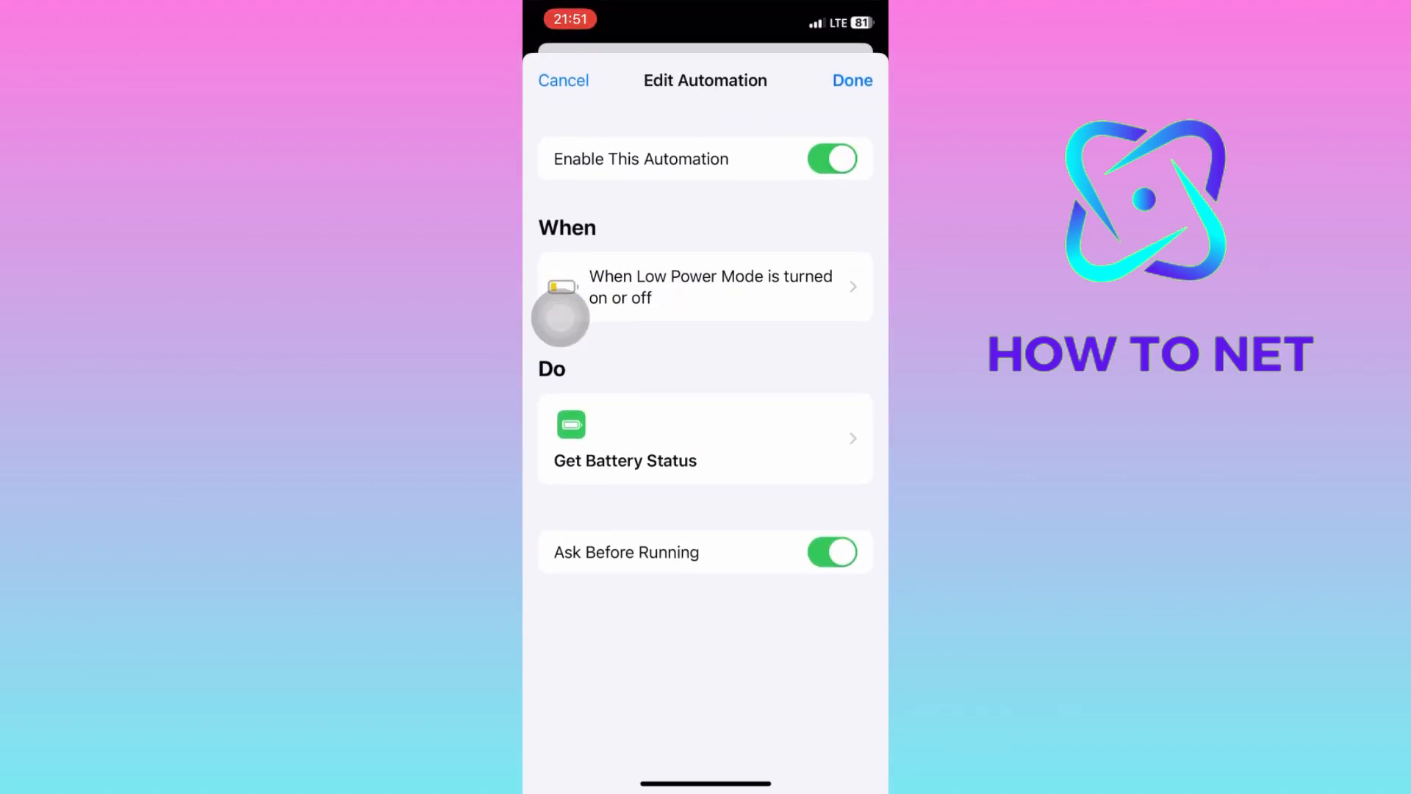
click(850, 80)
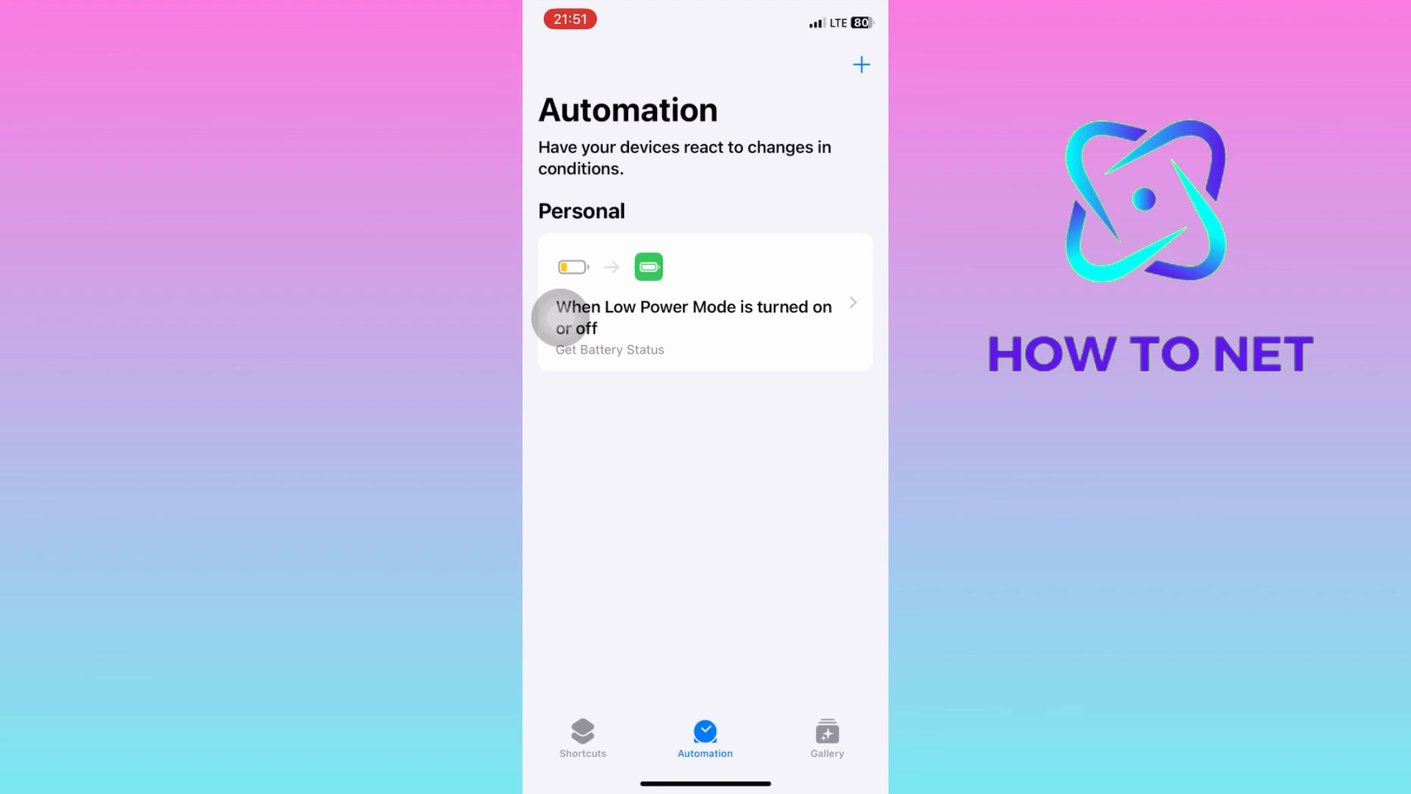